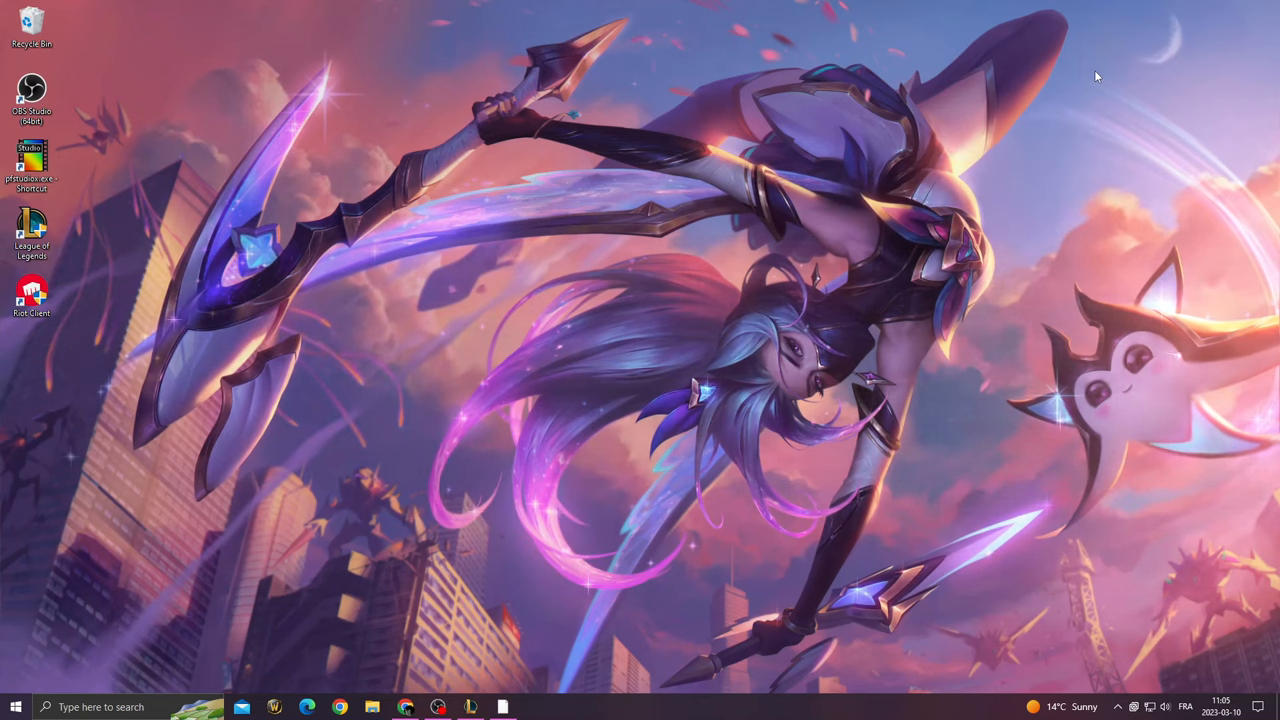
pyautogui.moveTo(758, 292)
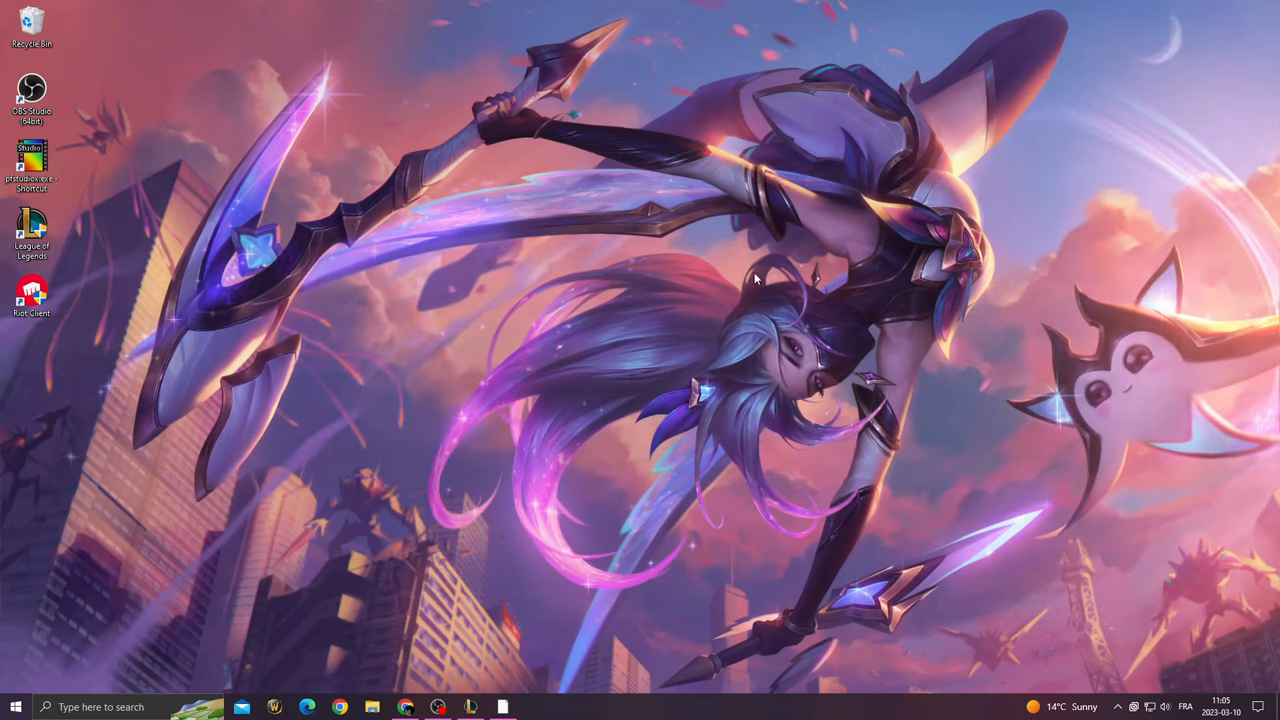
pyautogui.moveTo(510, 680)
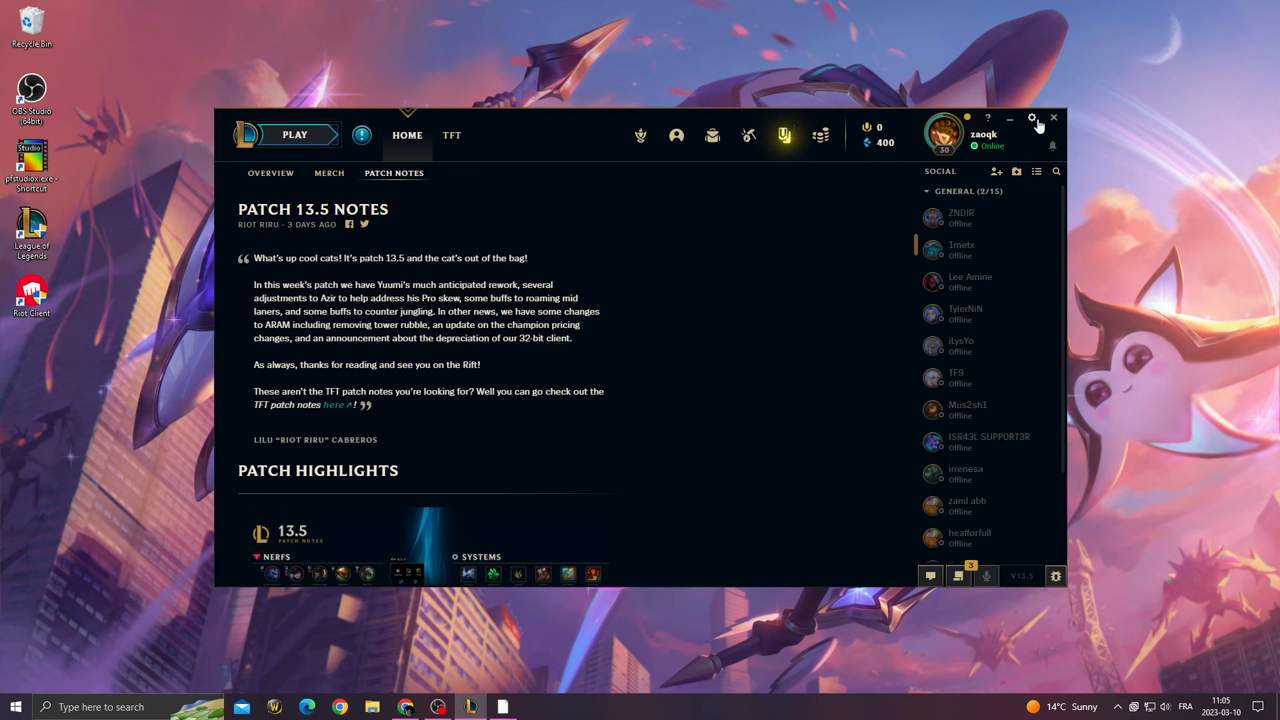
# - Enable Prefer DX9 Legacy Mode under In-Game settings, confirm with Done and close the client
pyautogui.click(1032, 118)
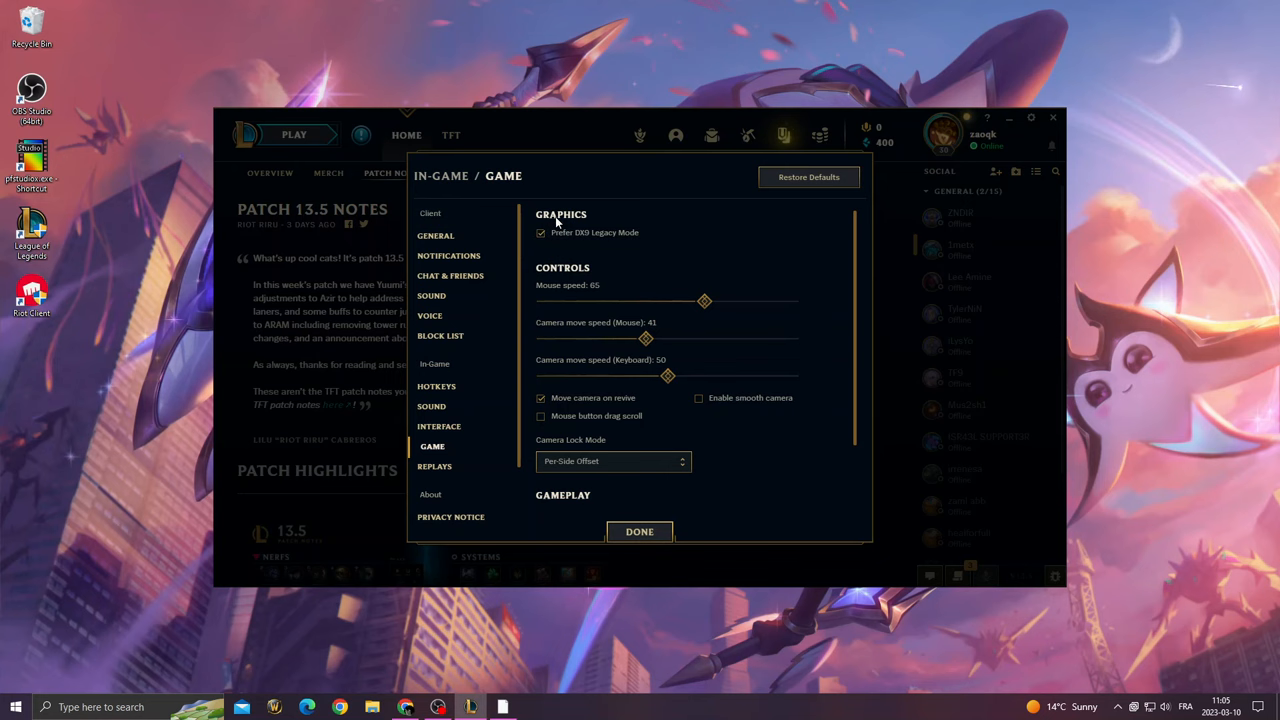
pyautogui.moveTo(640, 532)
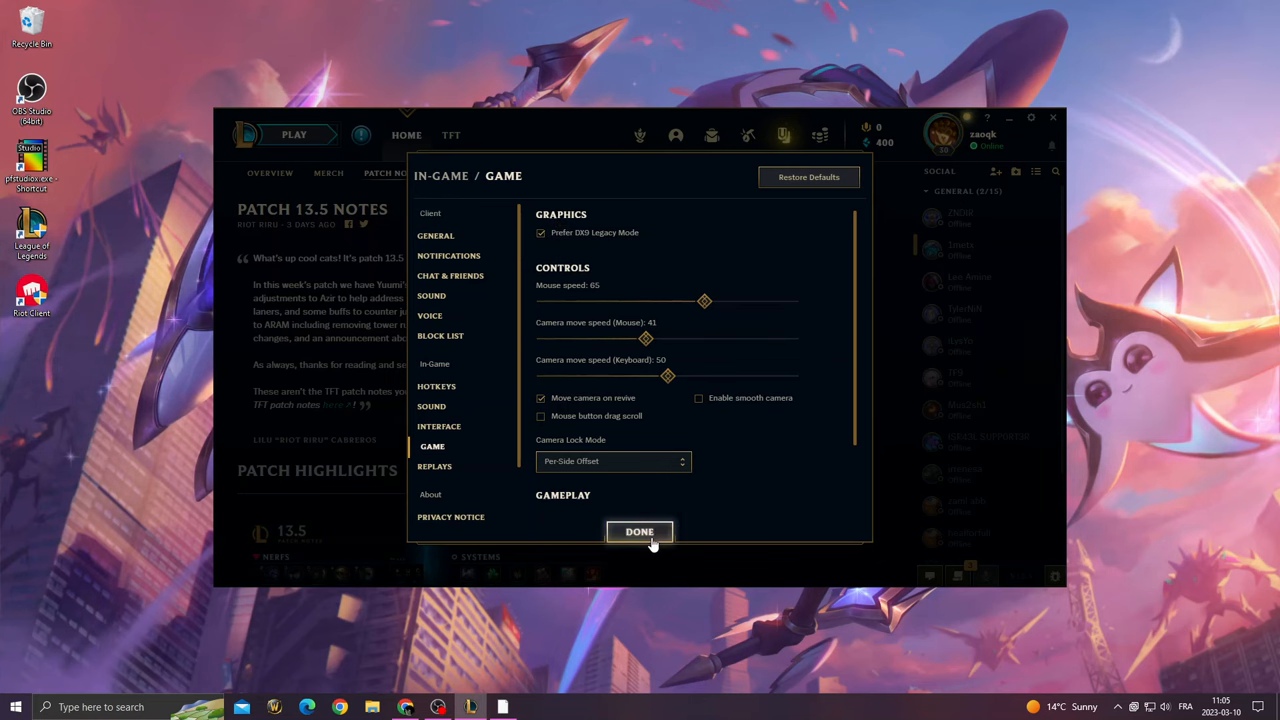
pyautogui.click(640, 532)
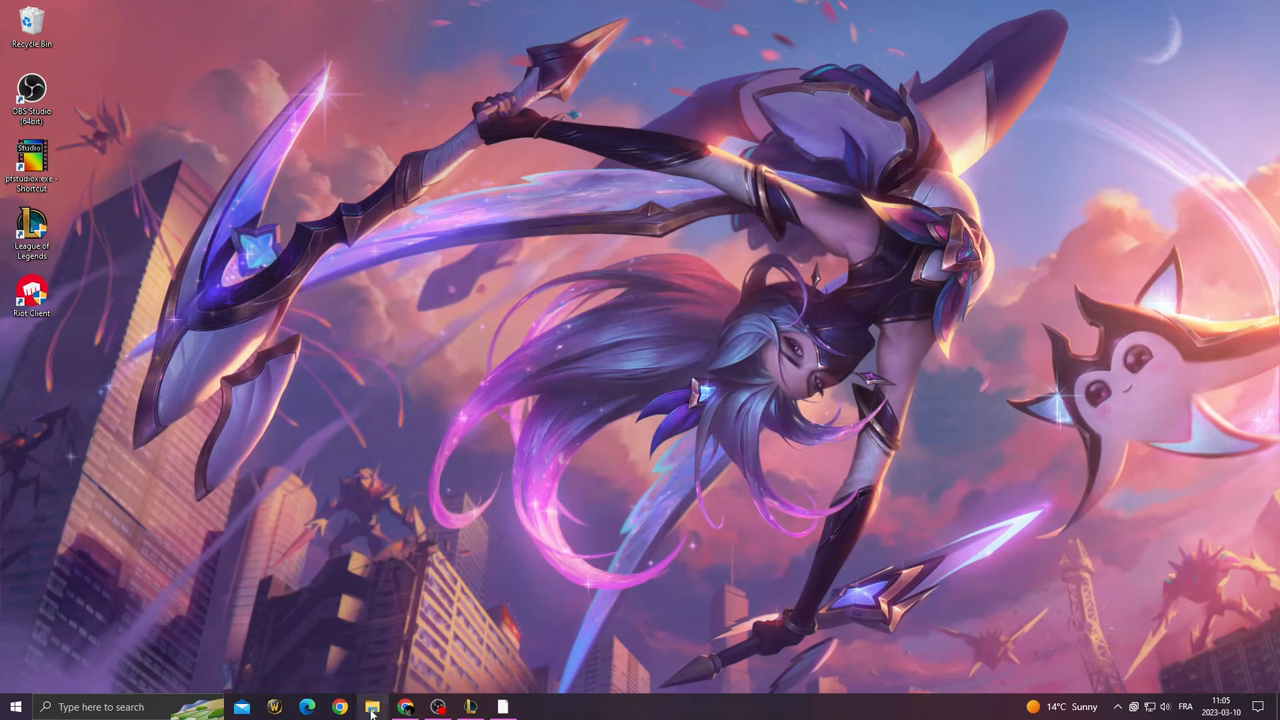
# - Browse to League of Legends > Game and show League of Legends.exe properties on the Compatibility tab
pyautogui.click(372, 708)
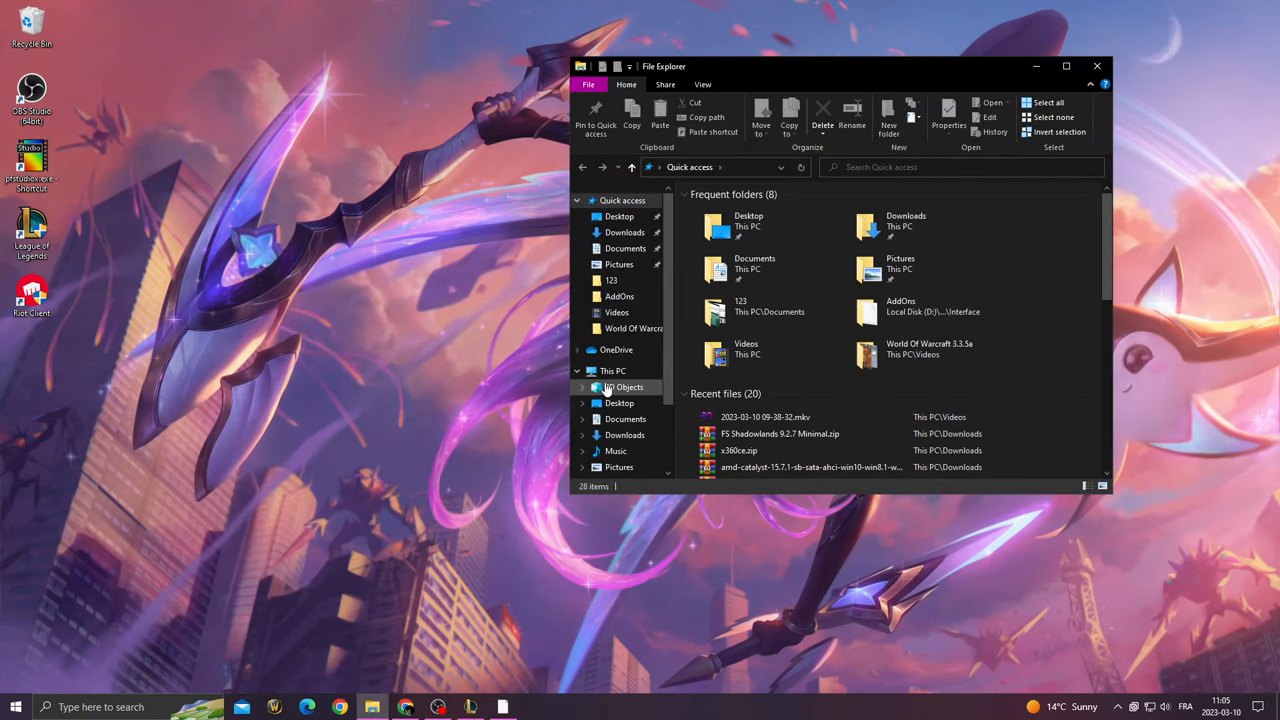
pyautogui.click(628, 472)
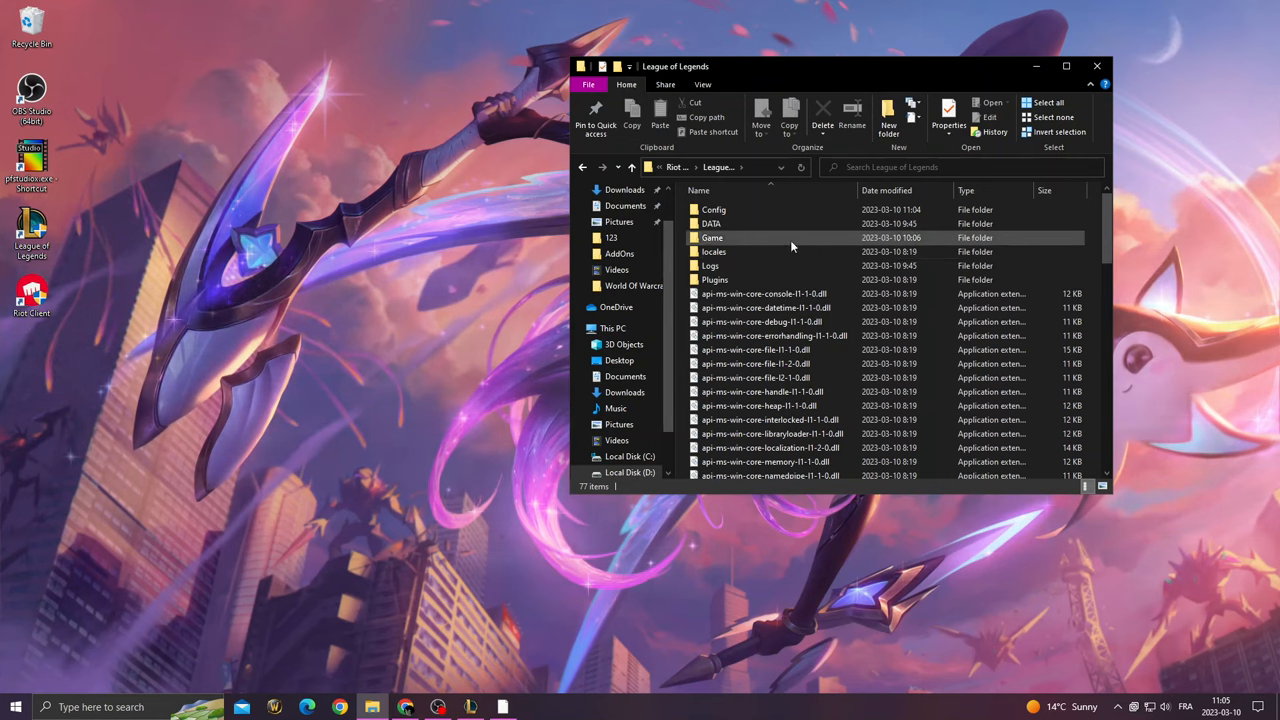
pyautogui.doubleClick(712, 236)
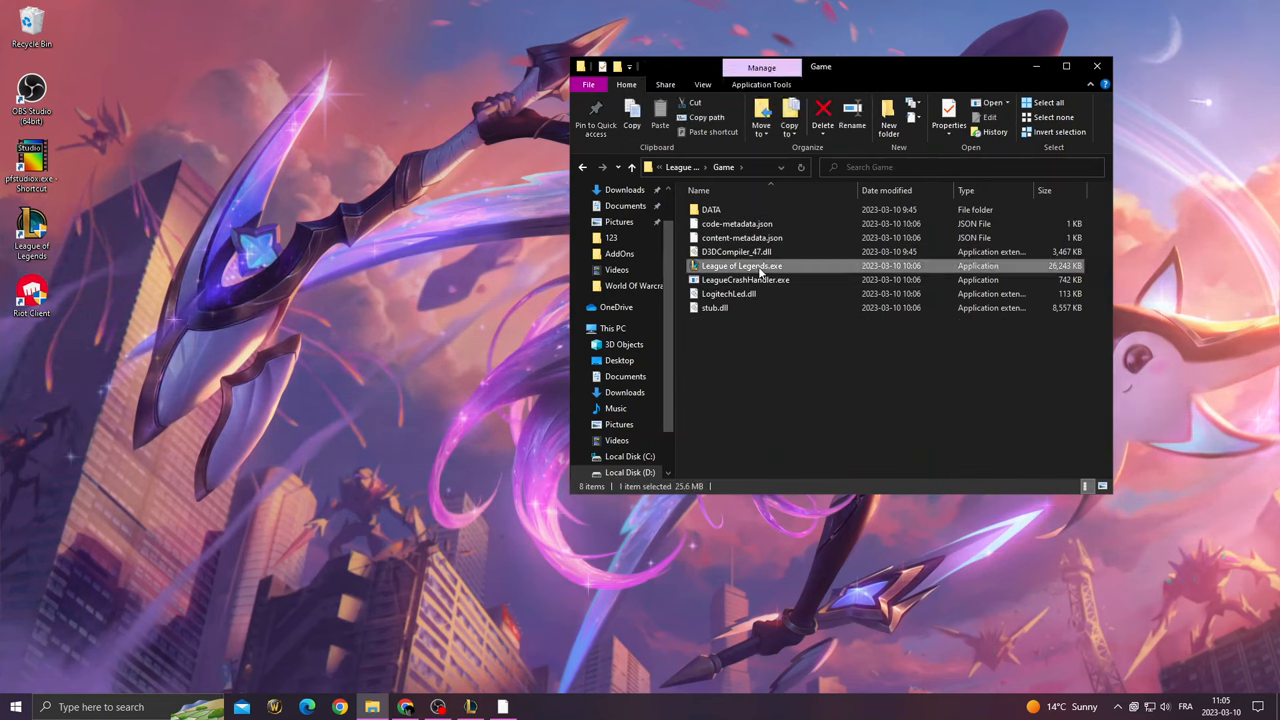
pyautogui.click(948, 112)
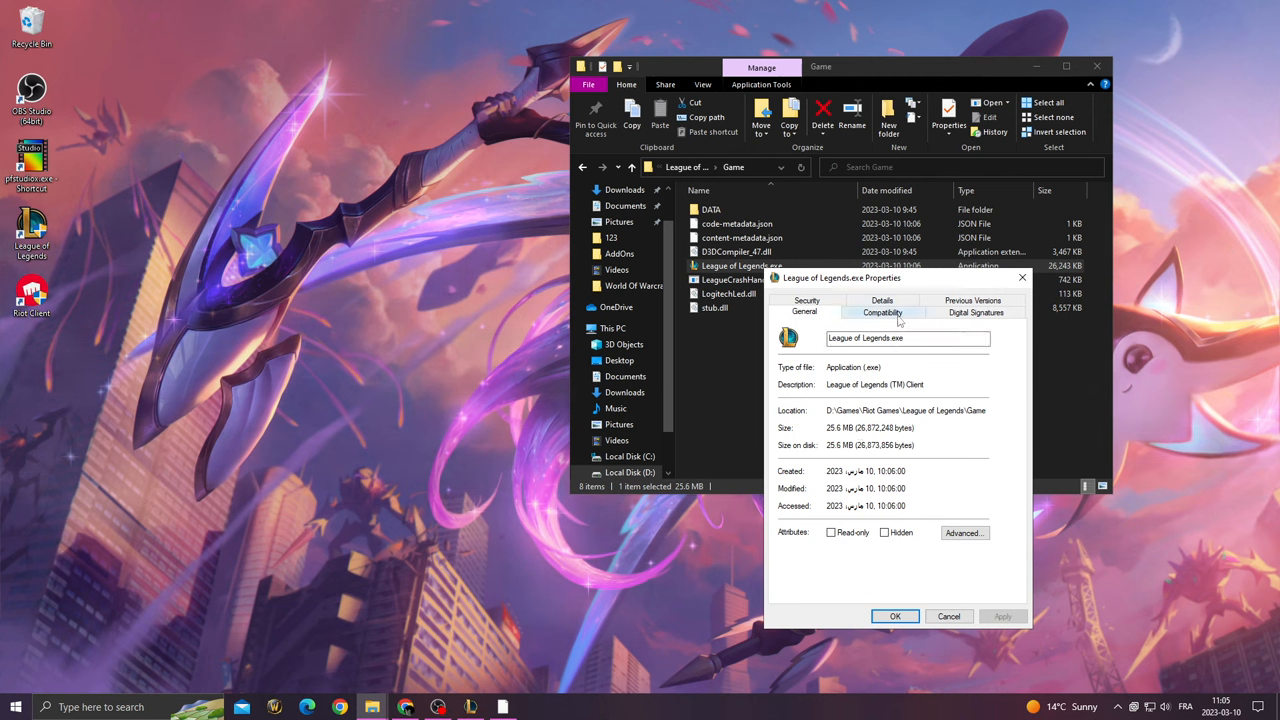
pyautogui.click(880, 312)
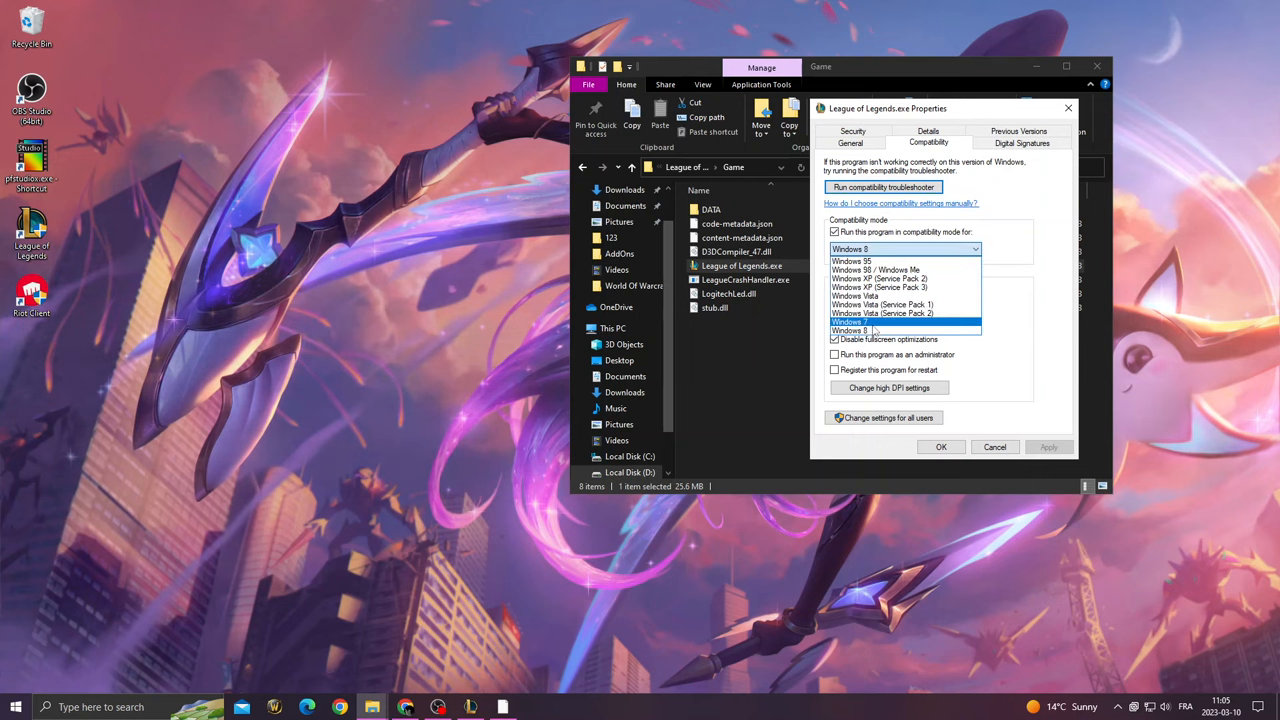
# - Run in Windows 8 compatibility mode and override high DPI scaling performed by Application
pyautogui.click(888, 388)
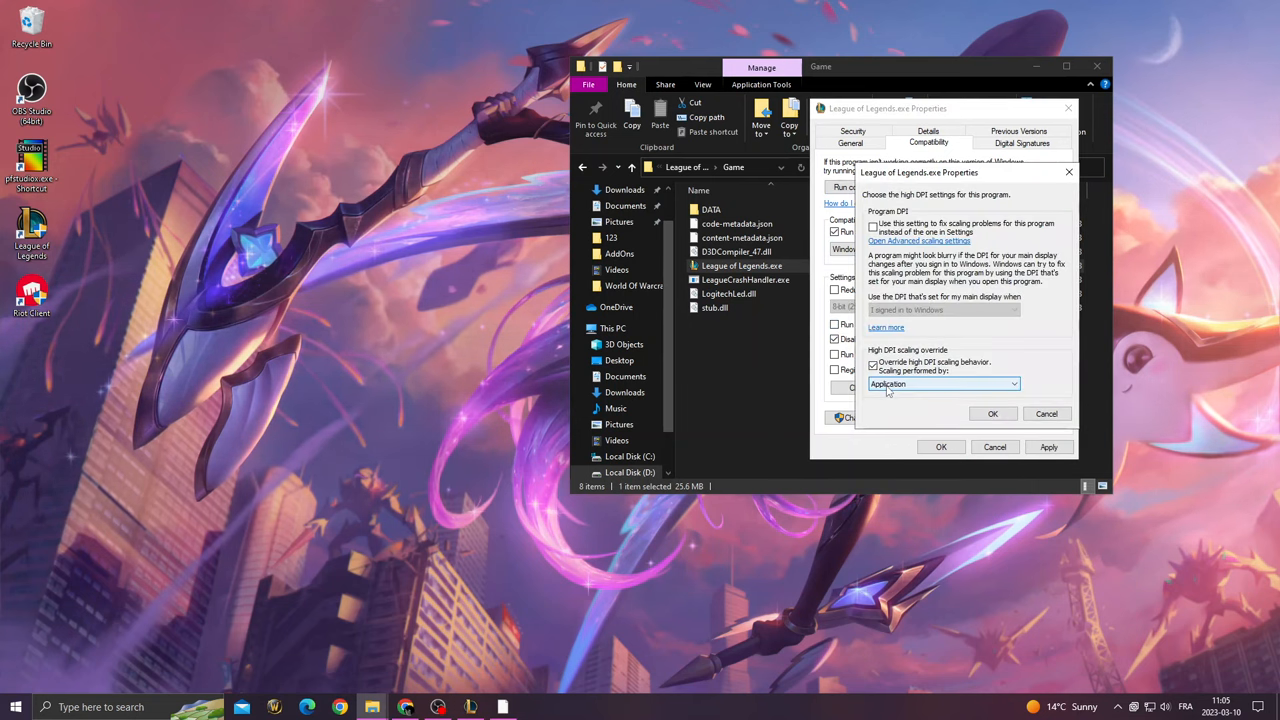